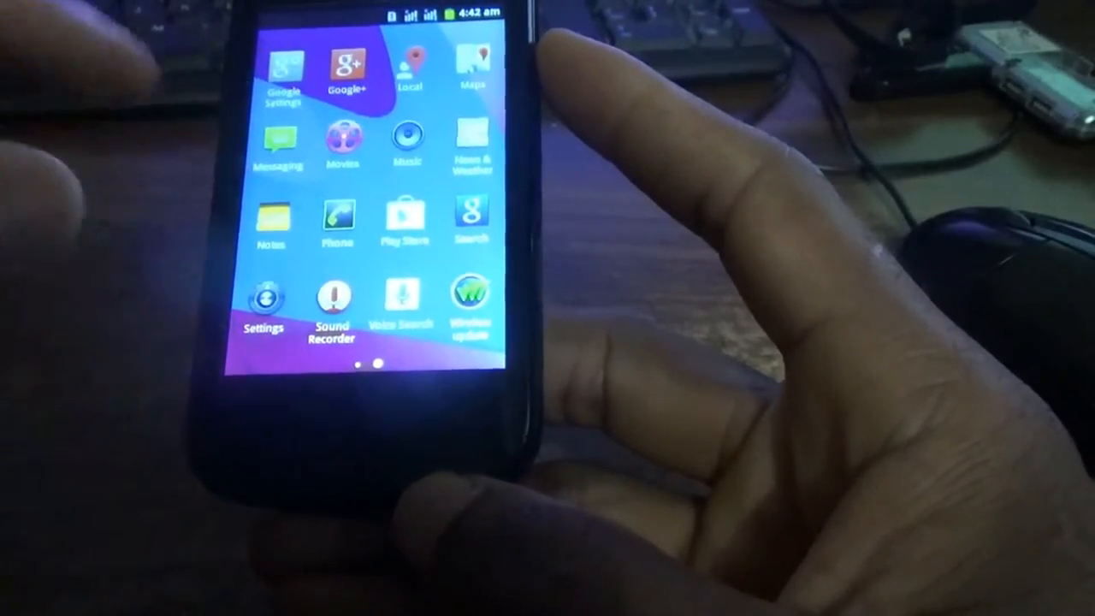
scroll("left", 3)
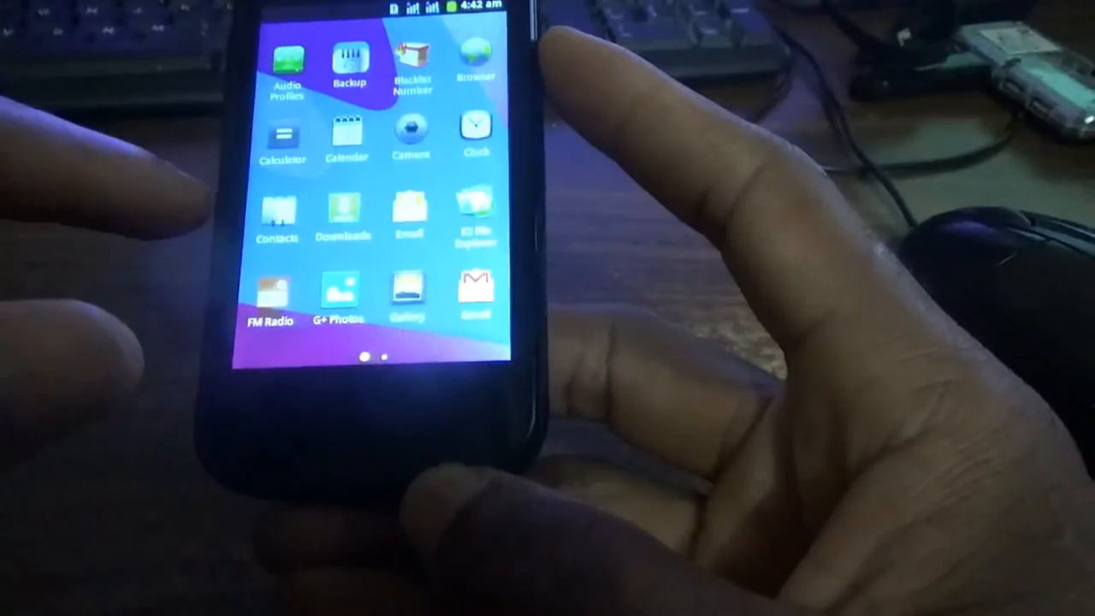